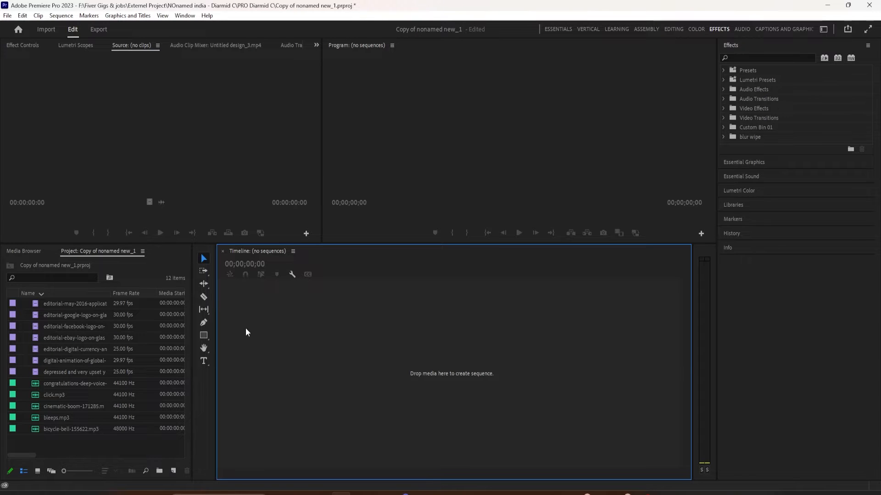
mouse_move(167, 350)
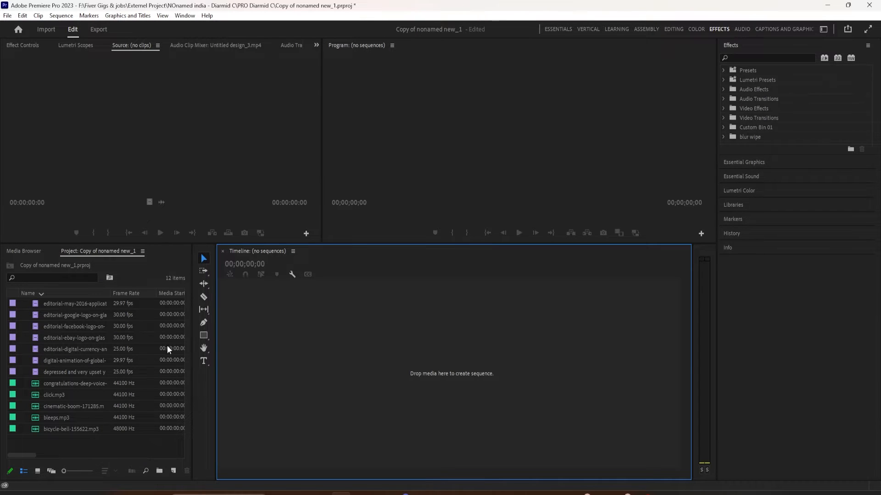
mouse_move(95, 395)
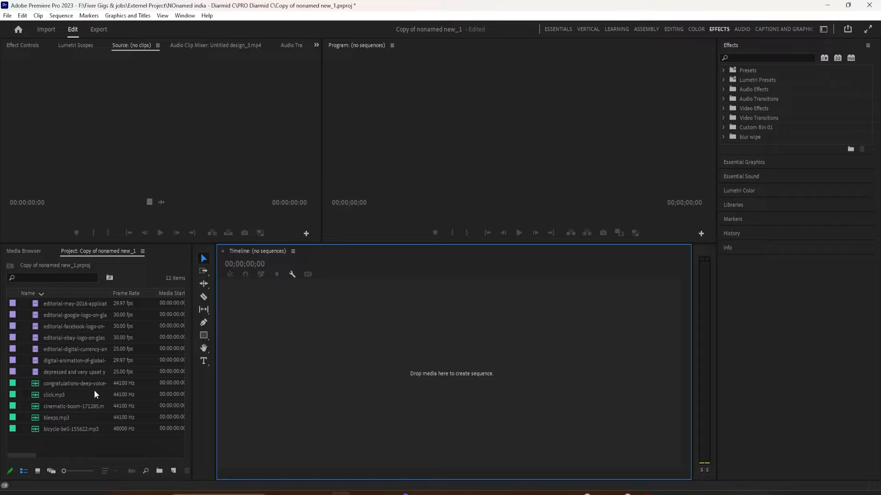
mouse_move(50, 312)
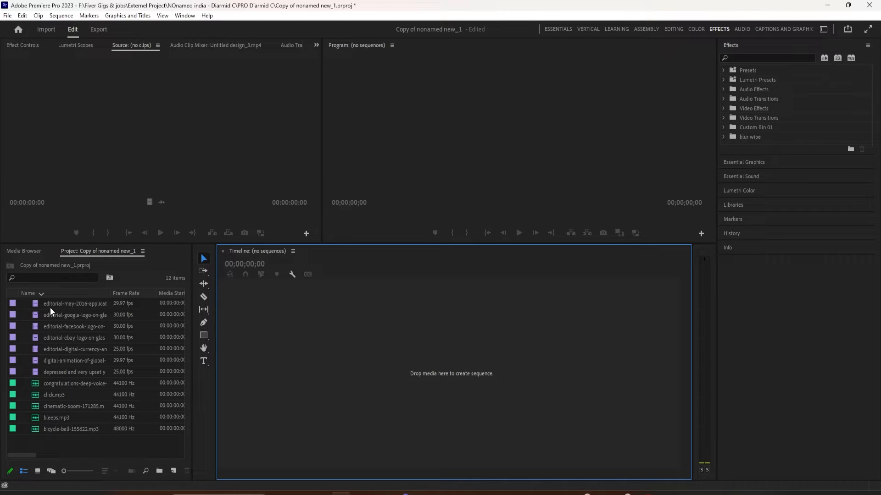
- Select all twelve clips and bin them together under the name FOOTAGE
click(75, 303)
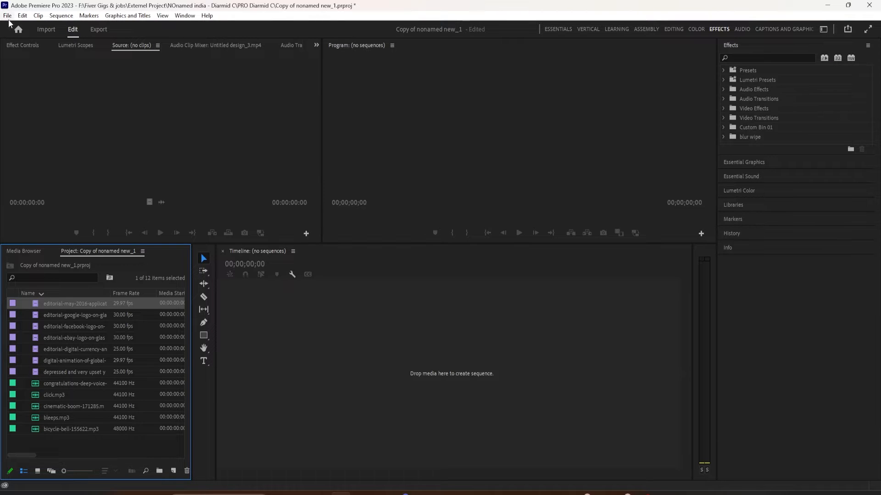
click(7, 15)
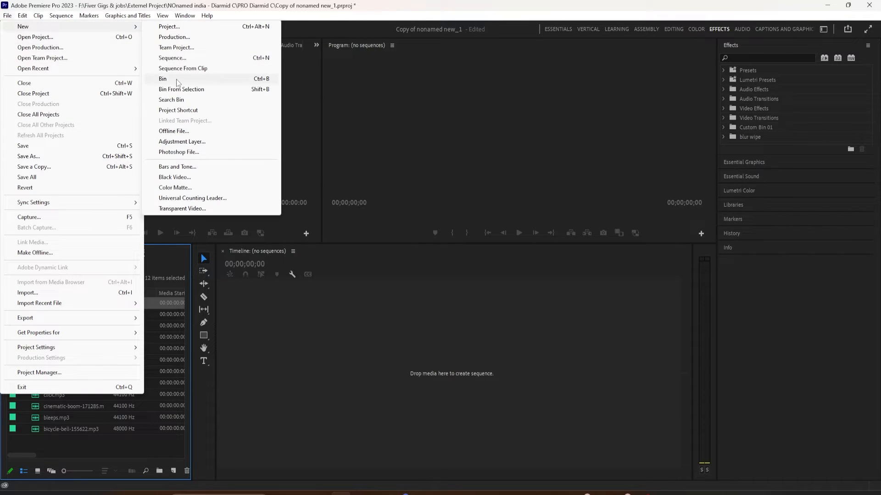
mouse_move(256, 84)
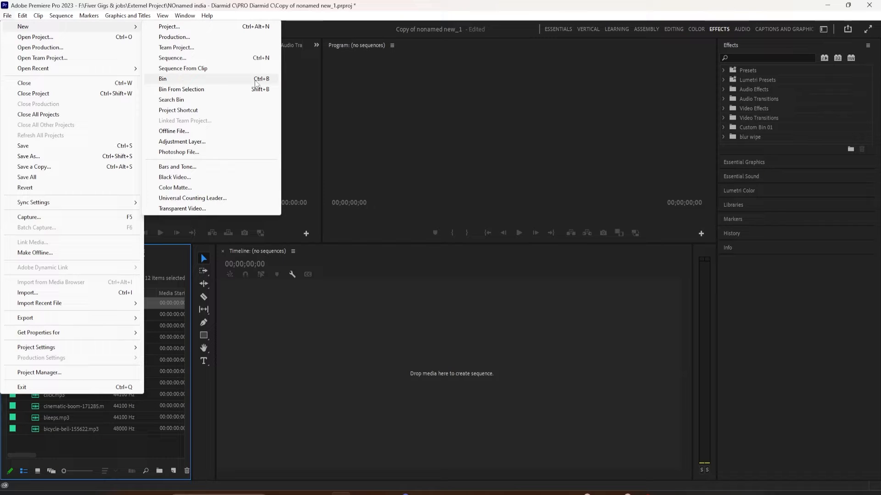
mouse_move(202, 143)
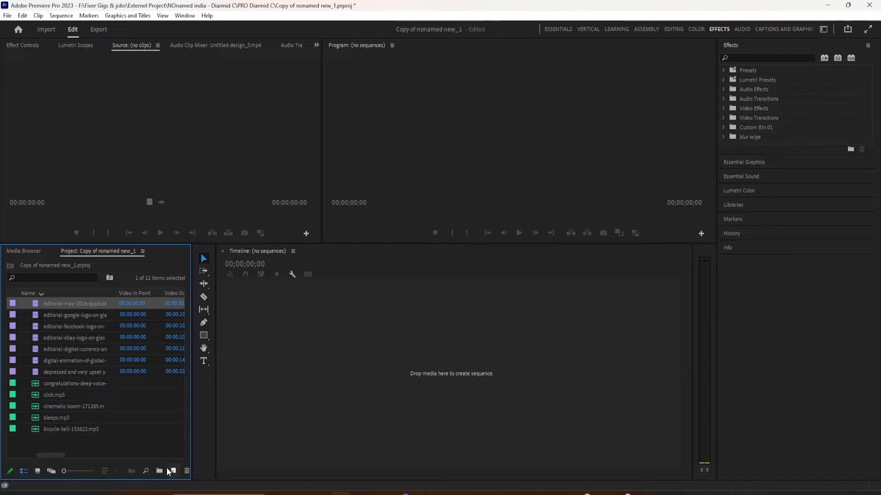
mouse_move(173, 470)
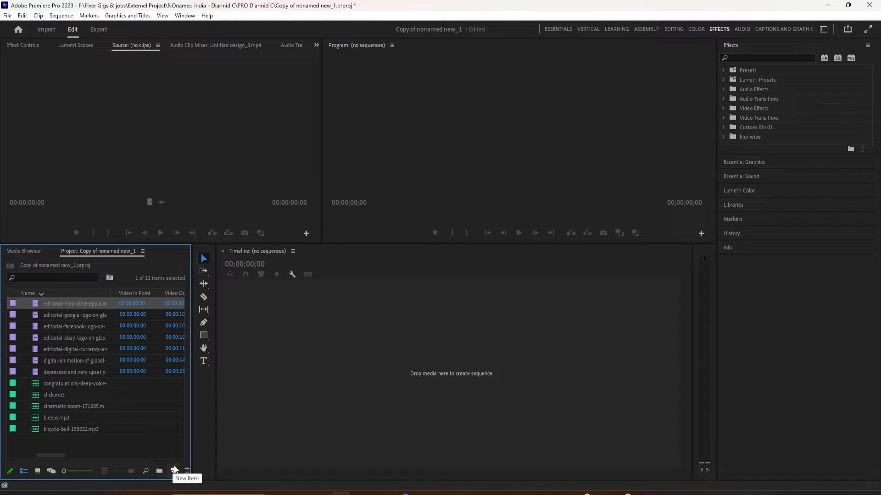
mouse_move(43, 335)
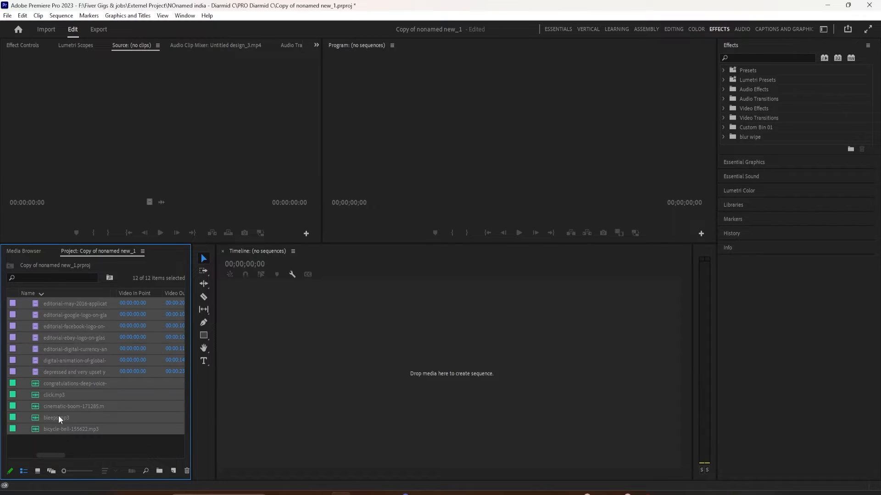
mouse_move(150, 468)
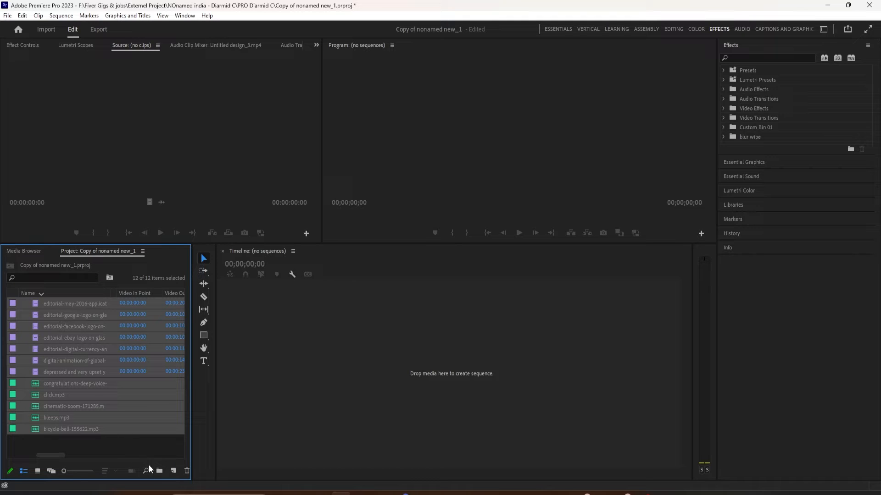
mouse_move(153, 456)
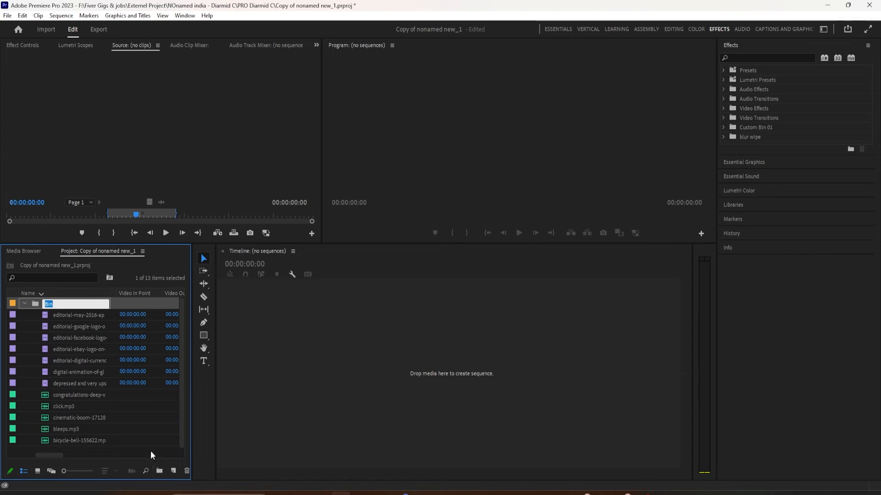
text(FOOTAGE)
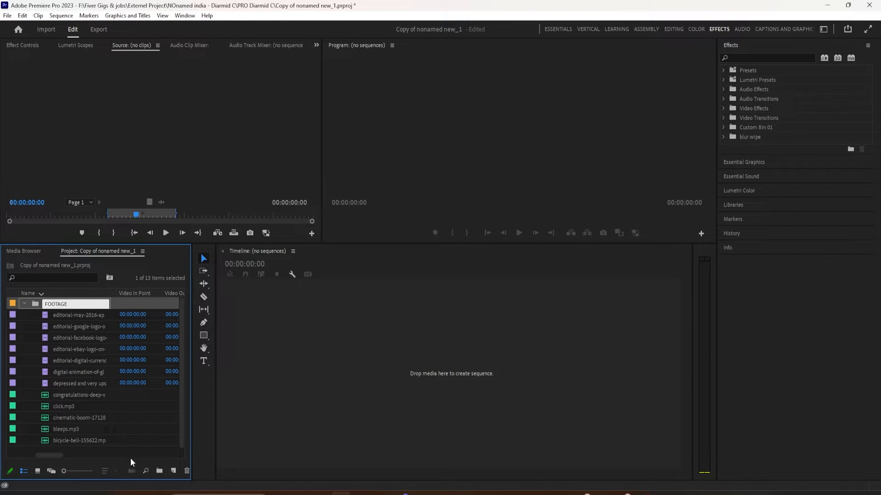
click(78, 315)
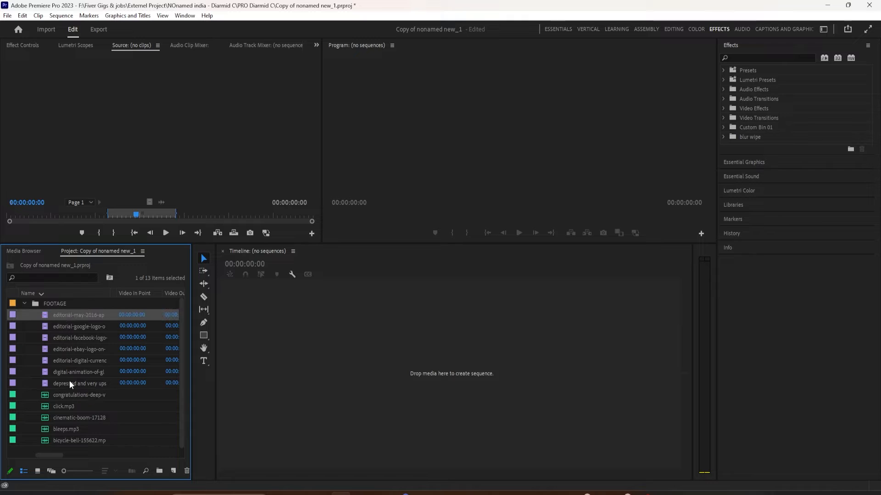
- Select the seven video clips in FOOTAGE and bin them as VIDEO
click(78, 383)
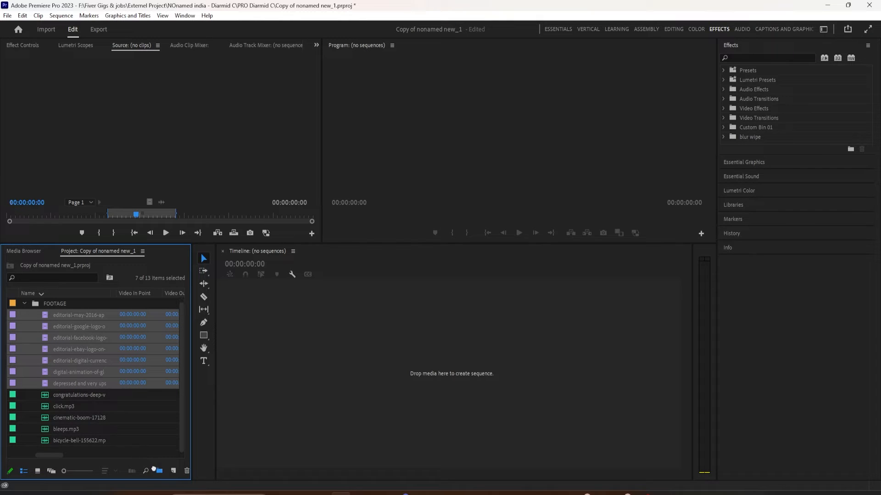
click(51, 471)
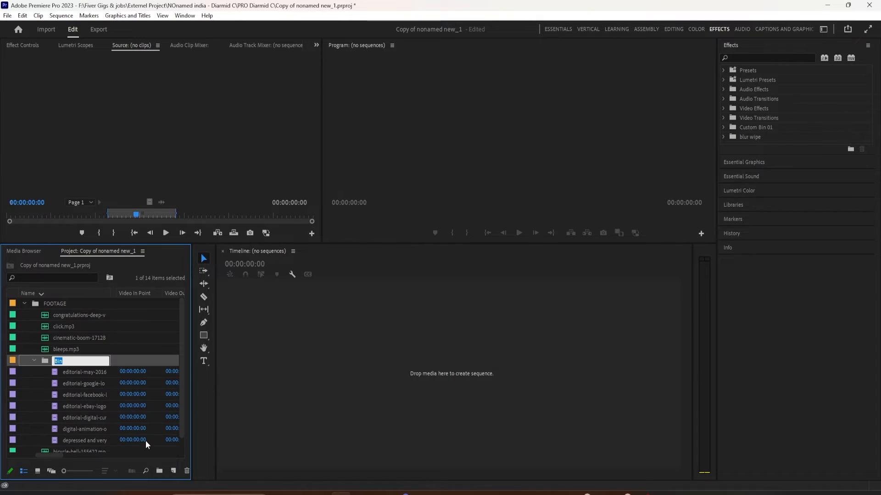
text(VIDEO)
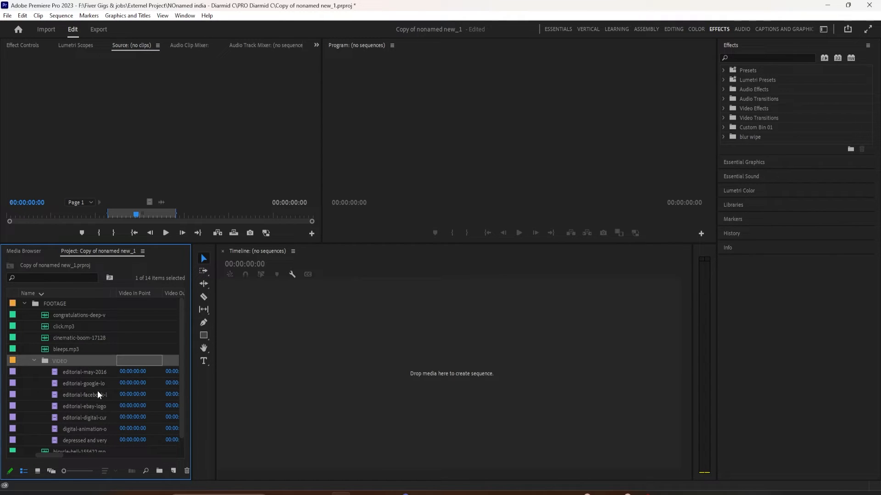
mouse_move(112, 410)
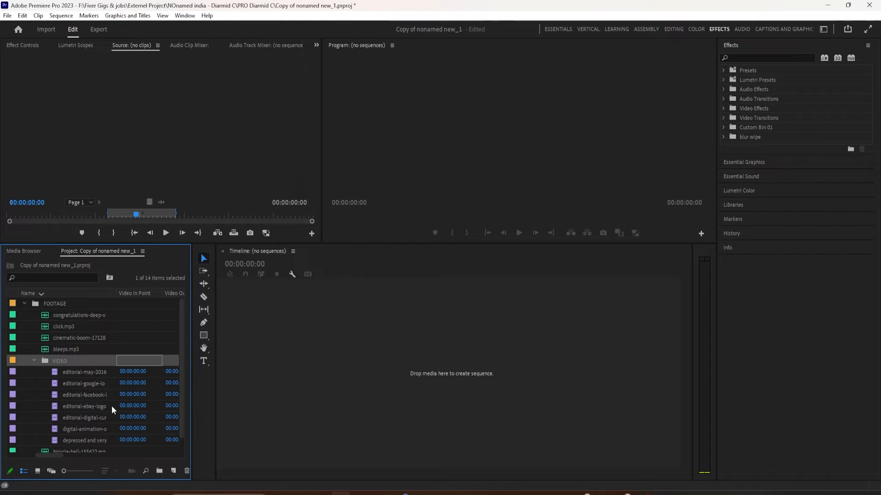
click(66, 349)
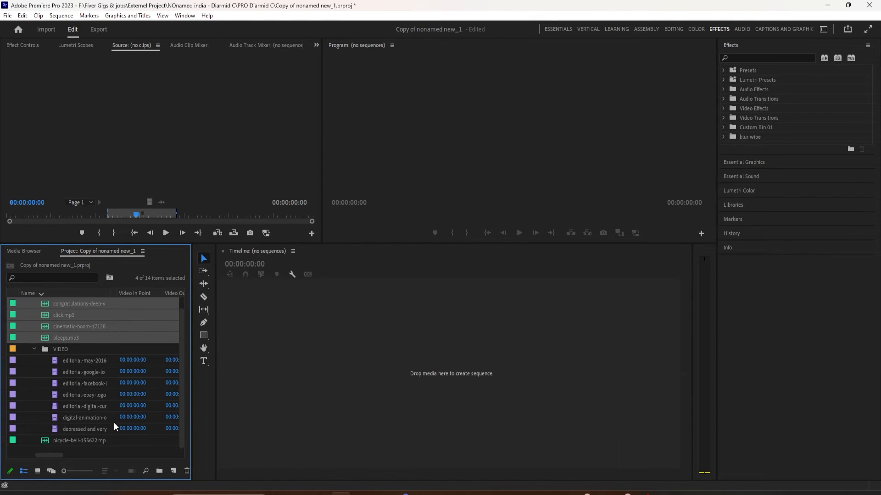
- Add the bicycle-bell clip to the five-clip audio selection and bin them together
click(160, 470)
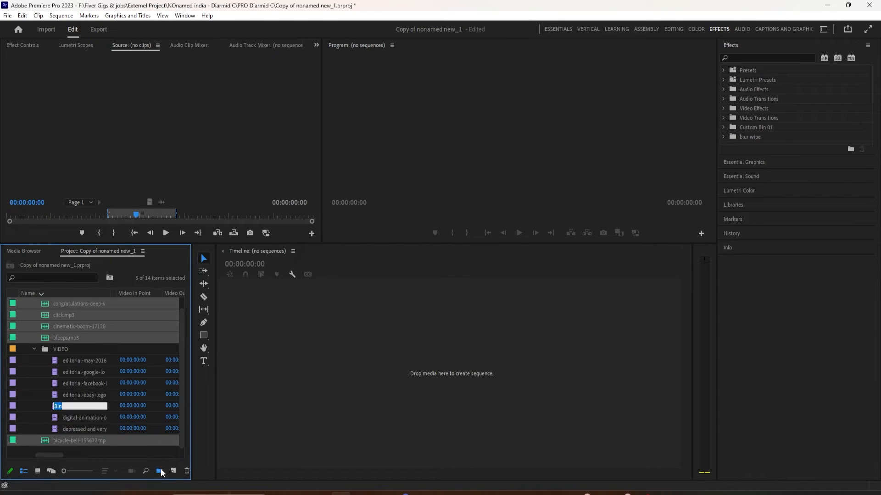
click(159, 471)
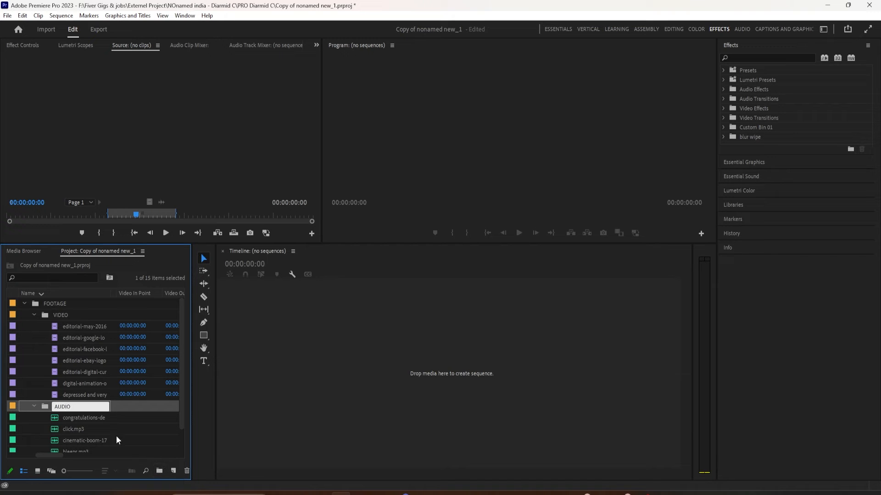